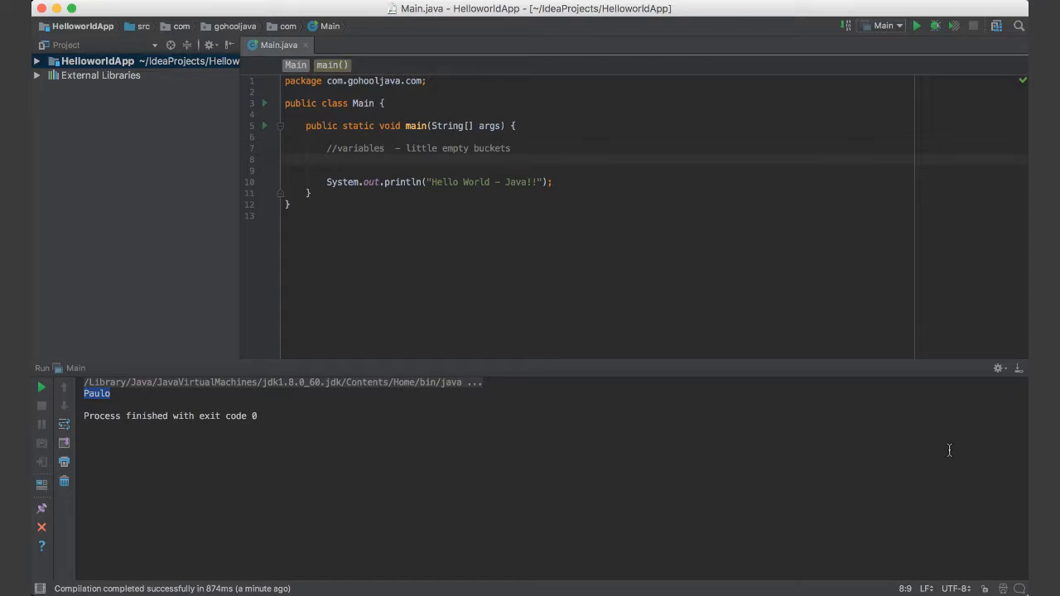
Step: Begin a String declaration on the empty line below the variables comment in Main.java
left_click(327, 159)
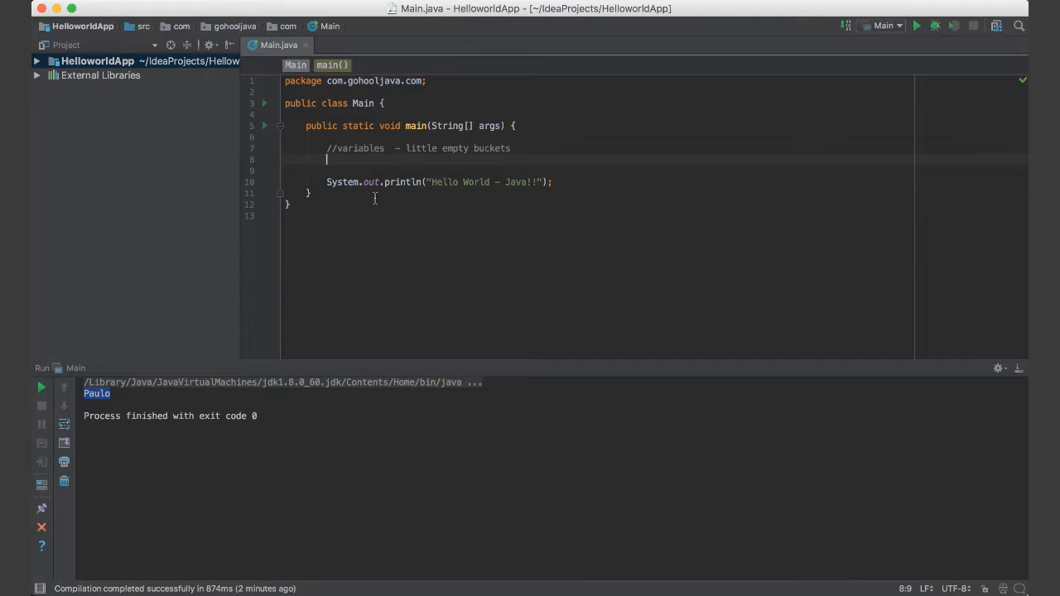
mouse_move(368, 326)
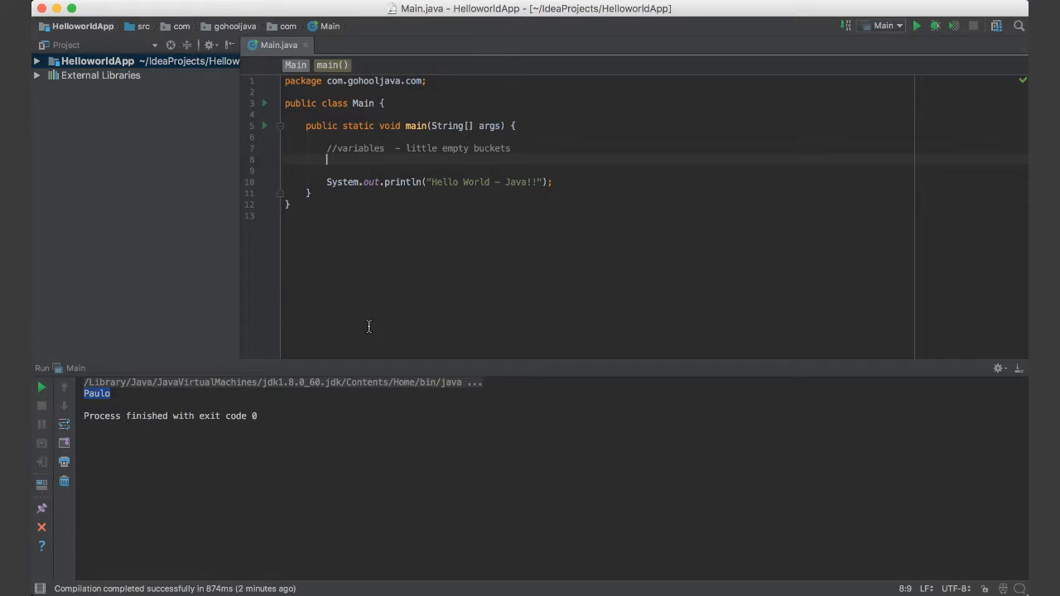
mouse_move(454, 302)
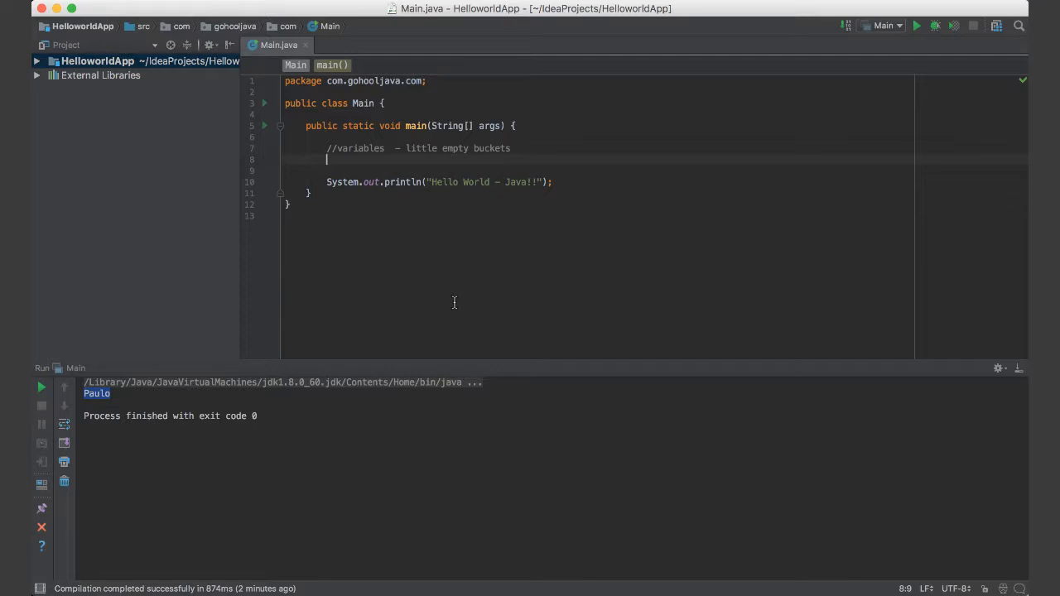
mouse_move(350, 250)
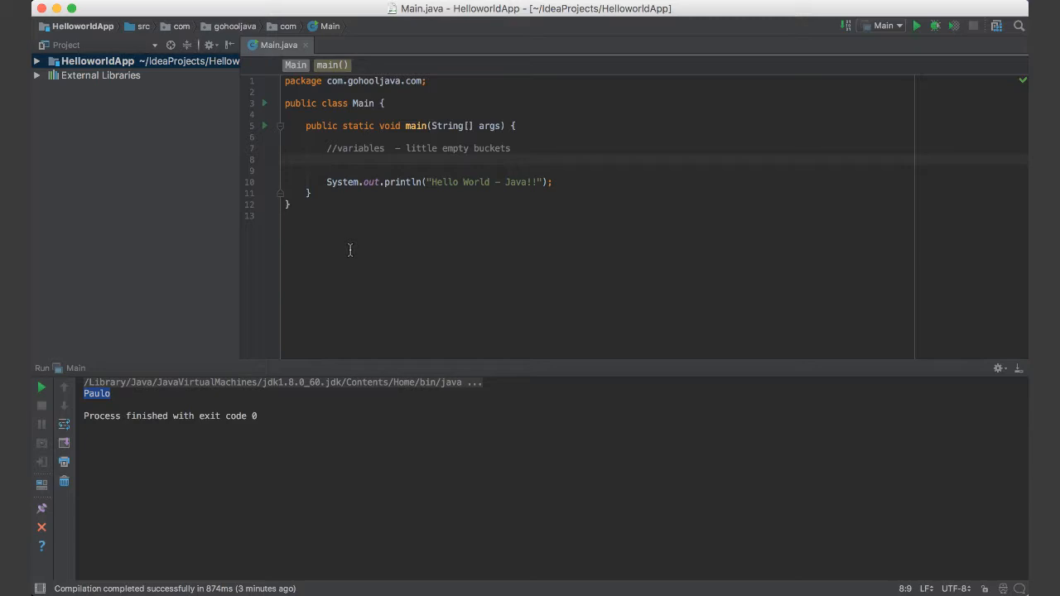
mouse_move(445, 182)
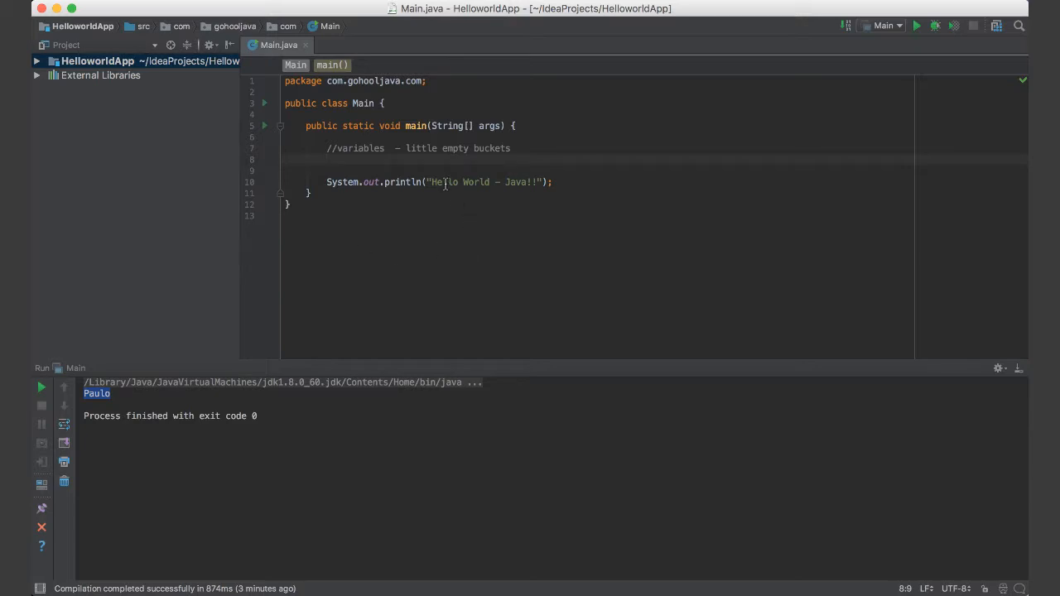
double_click(474, 181)
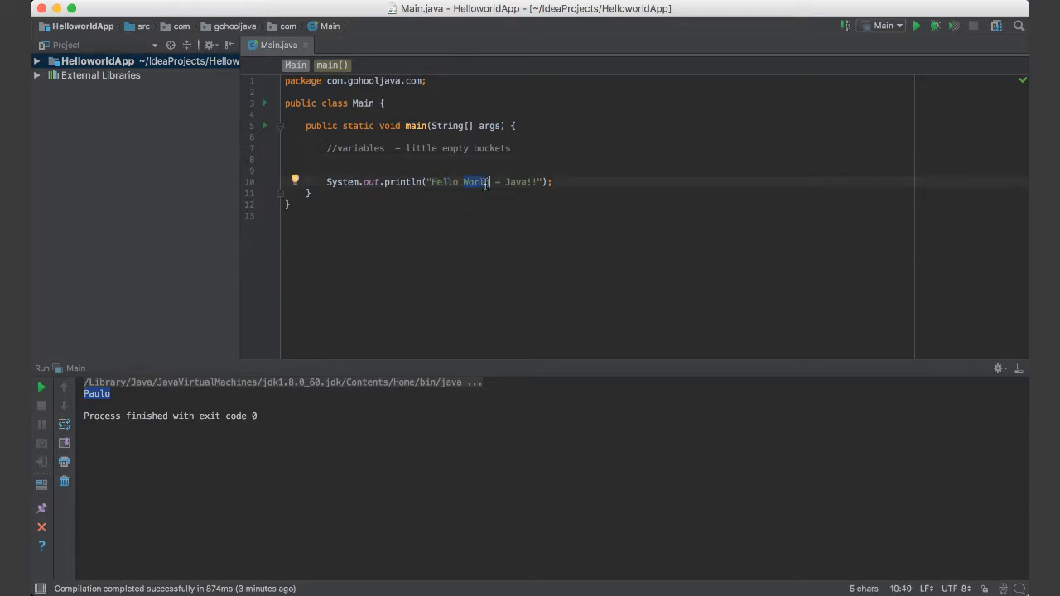
left_click(327, 160)
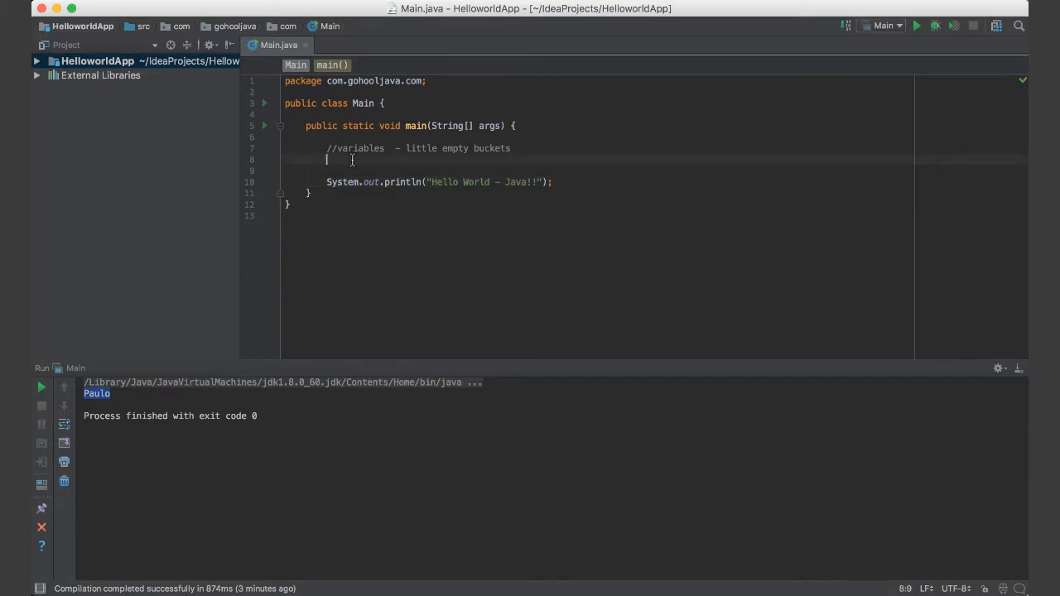
type("String my")
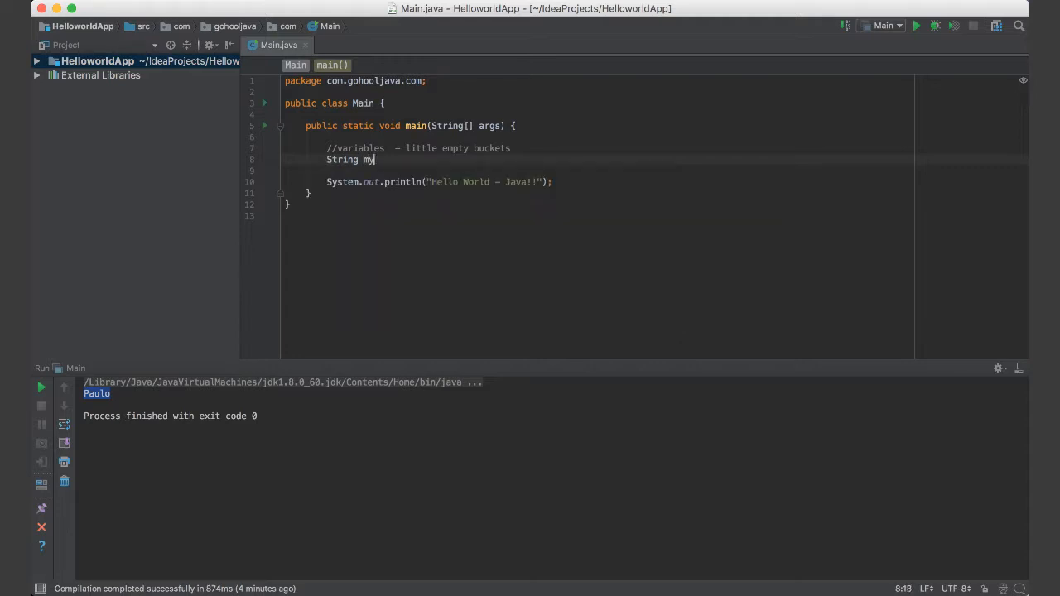
Step: Complete line 8 as String myName = "Paulo"; and highlight myName and "Paulo"
type("Name =")
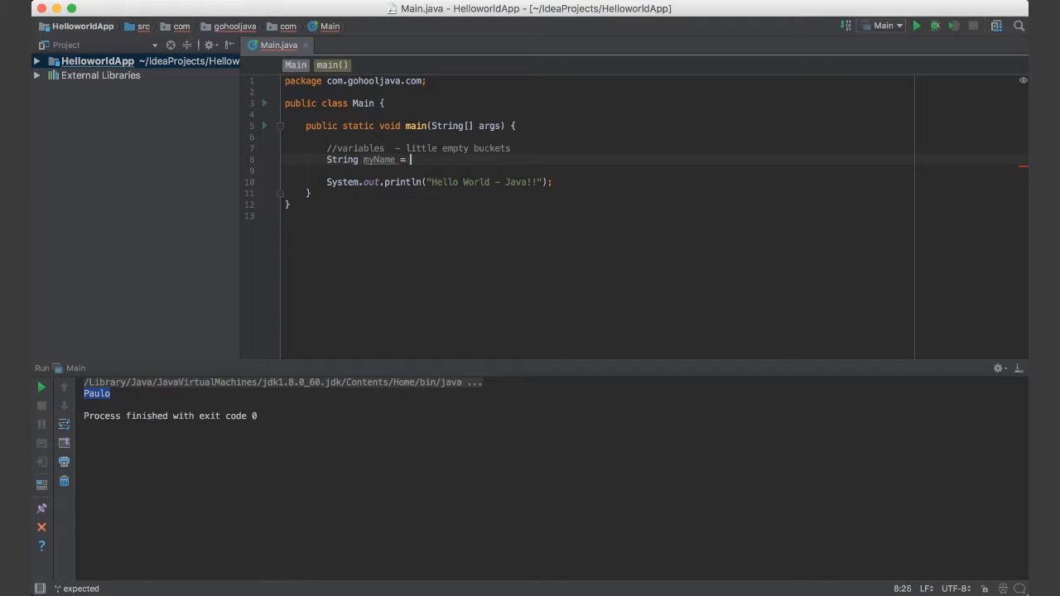
type("\"Paulo\"")
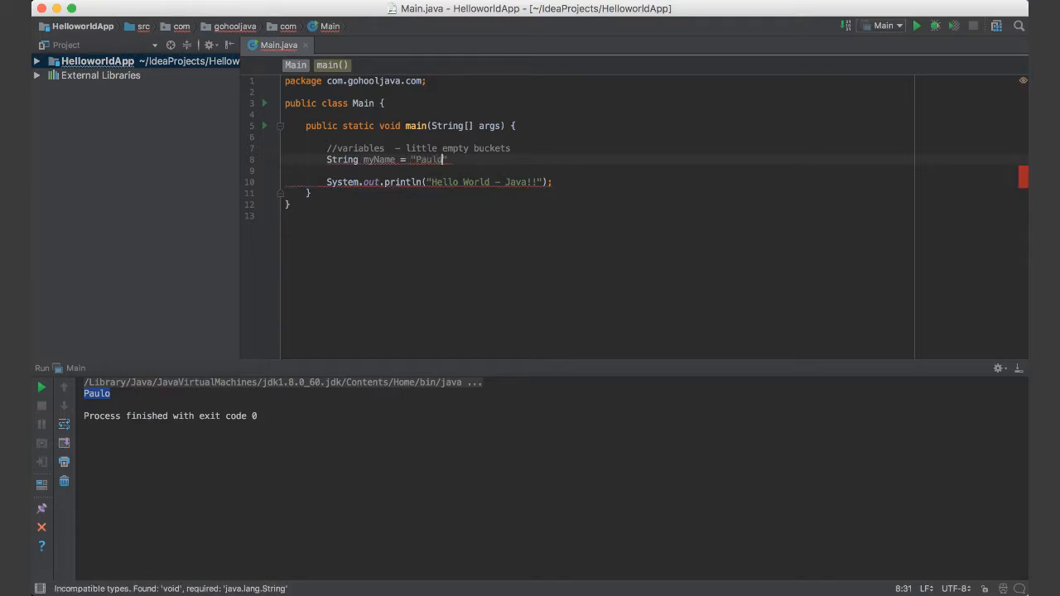
type(";")
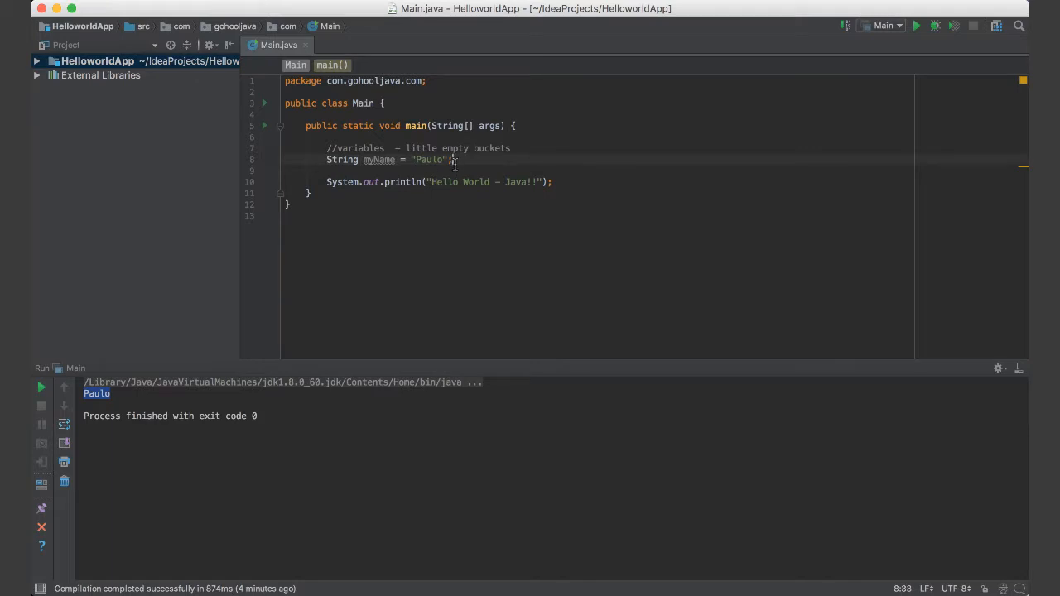
mouse_move(379, 159)
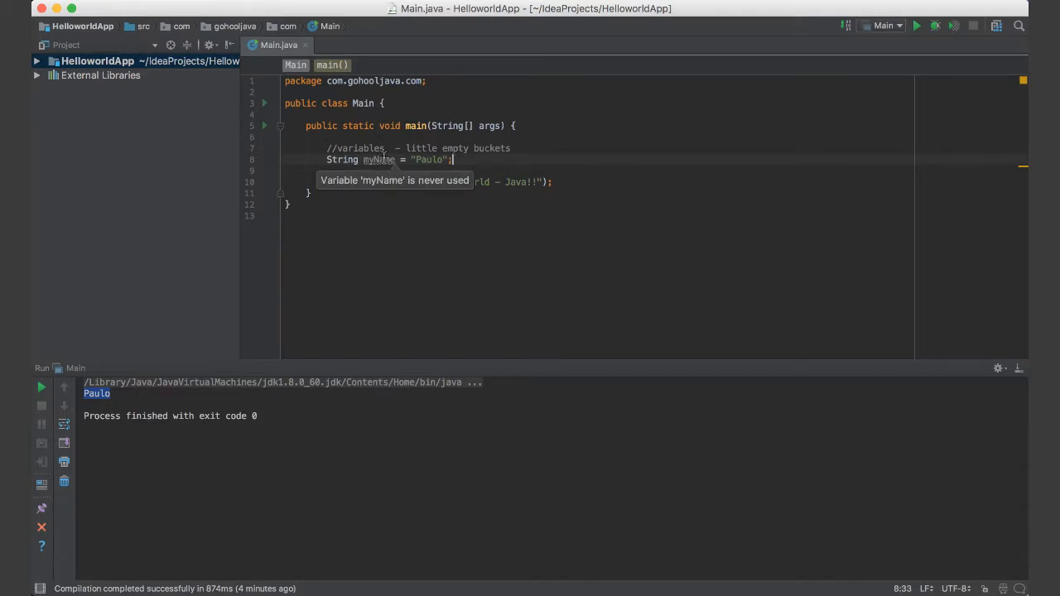
double_click(378, 159)
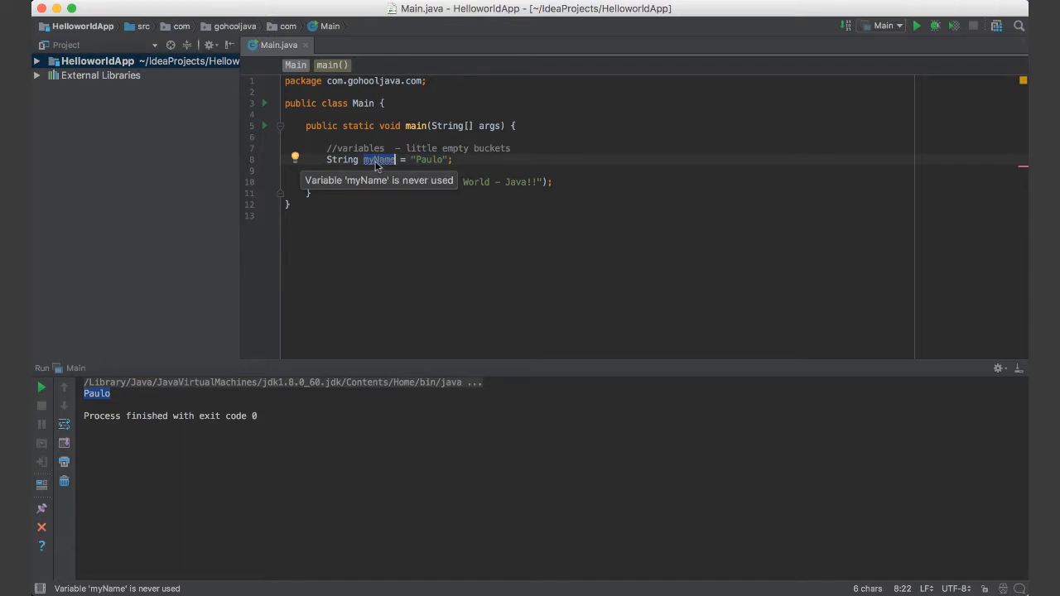
mouse_move(389, 162)
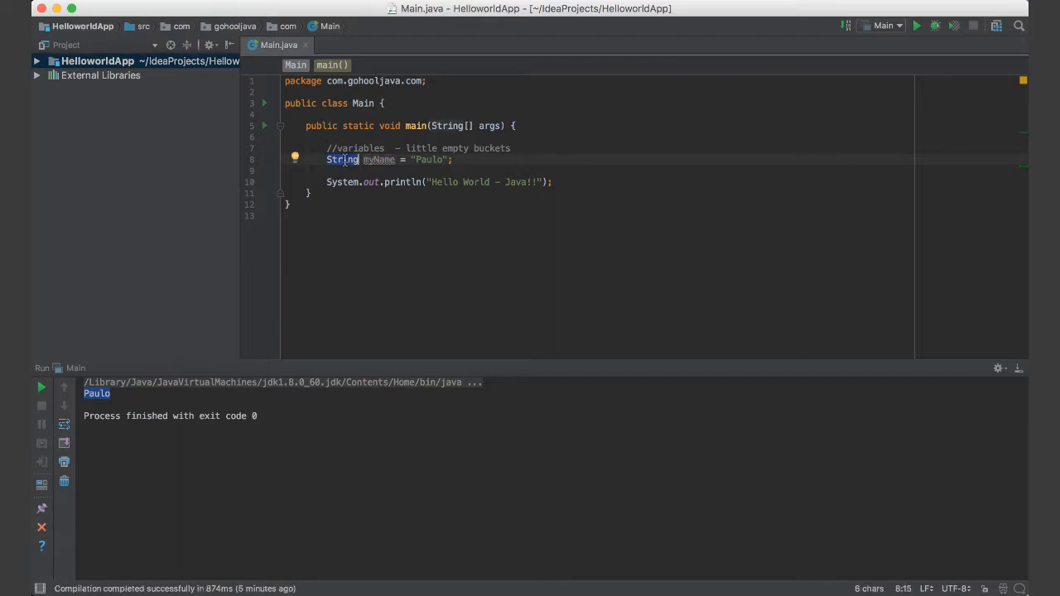
double_click(377, 159)
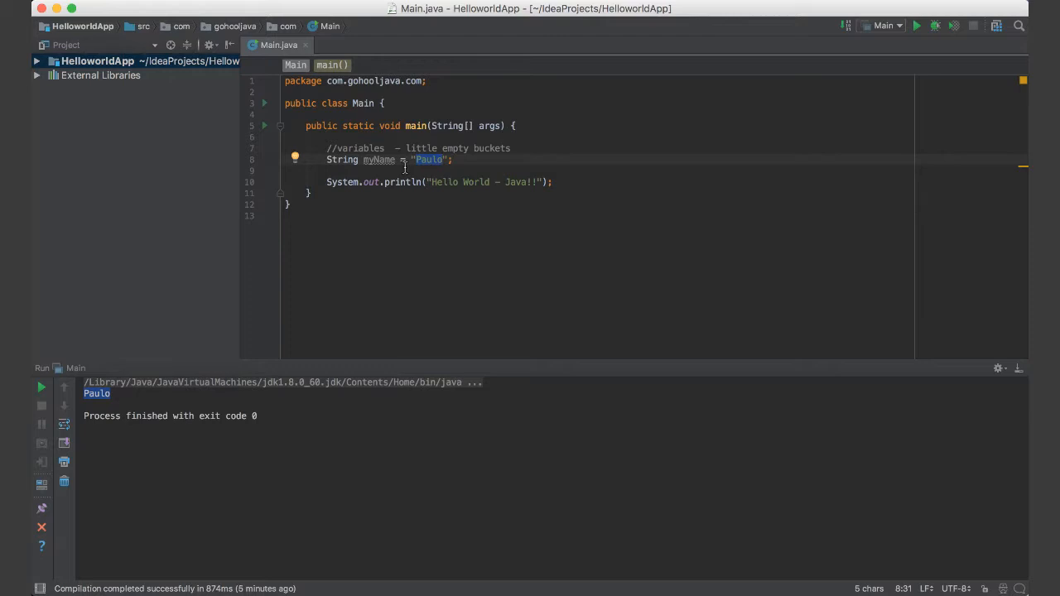
mouse_move(379, 159)
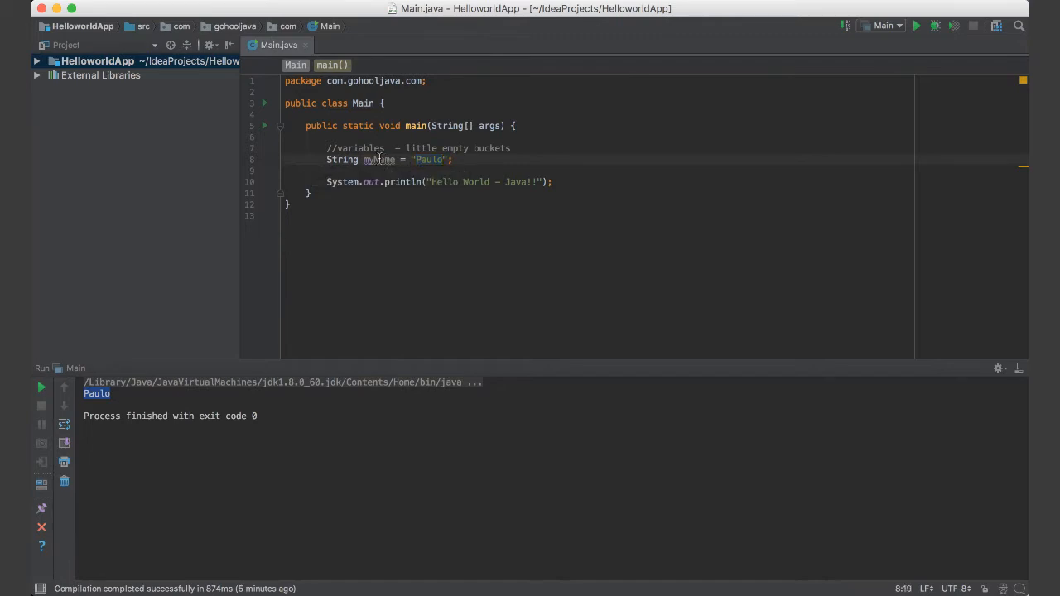
Step: Replace the Hello World literal in println with the start of the myName argument
double_click(378, 159)
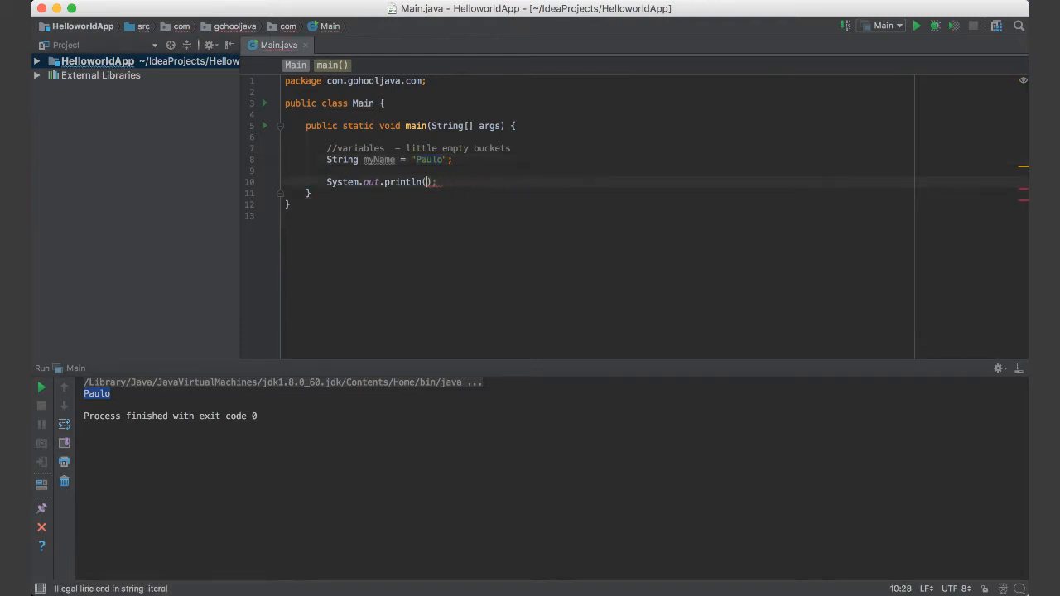
type("my")
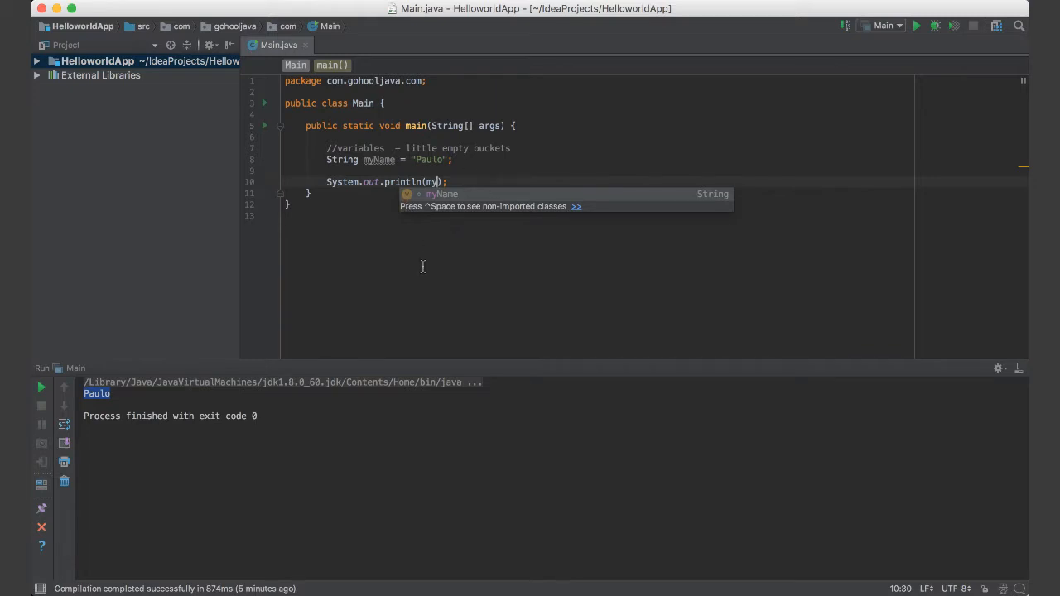
mouse_move(563, 213)
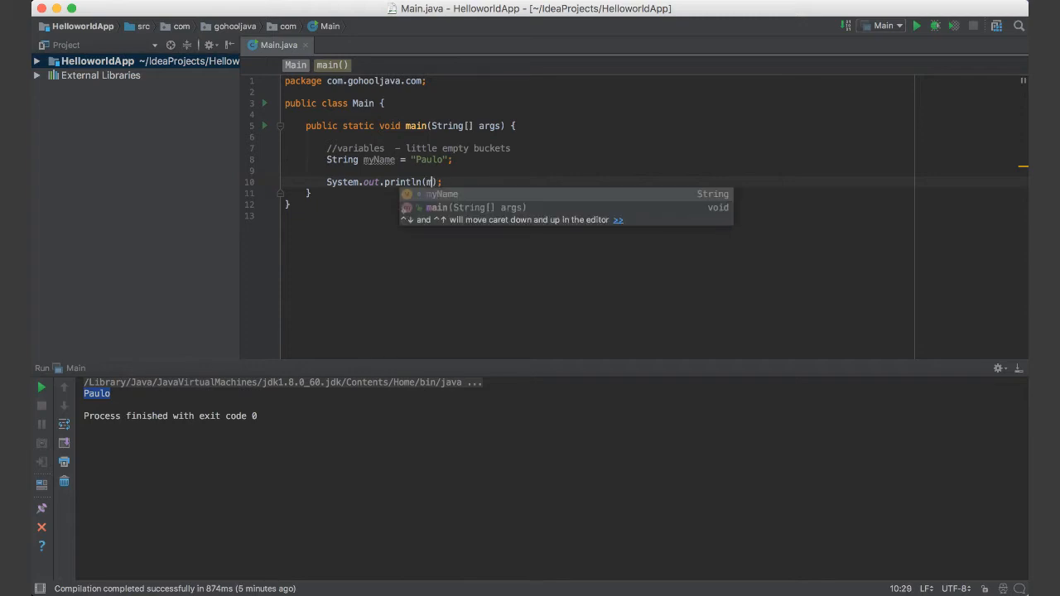
key("Backspace")
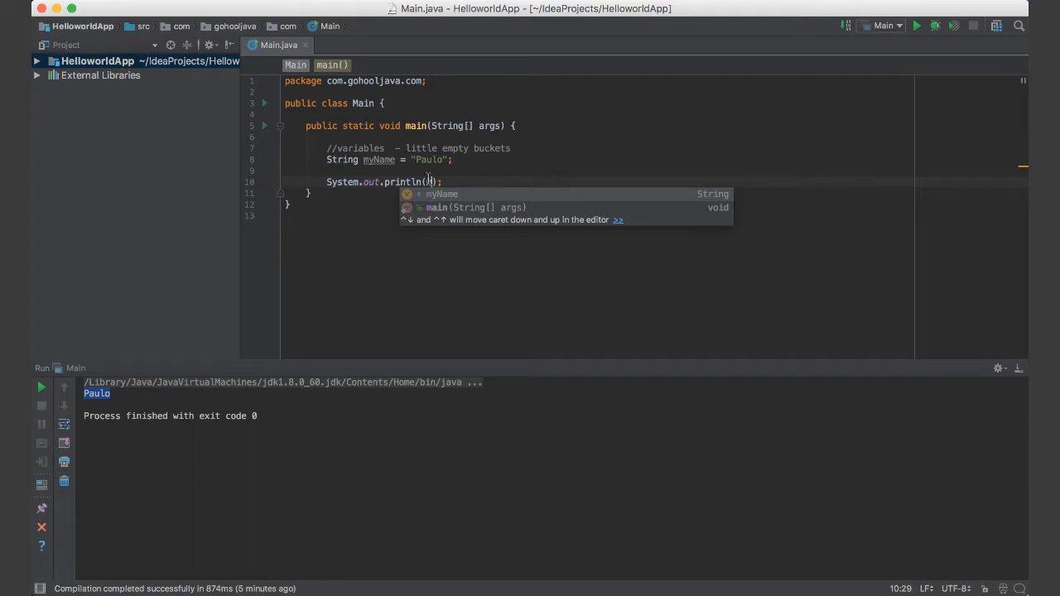
type("m")
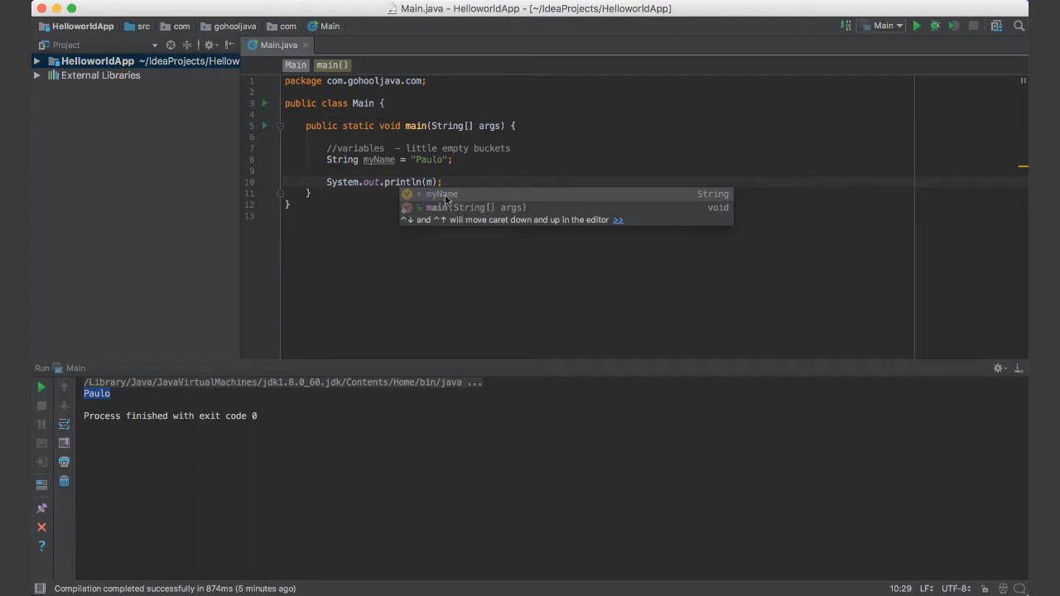
mouse_move(389, 150)
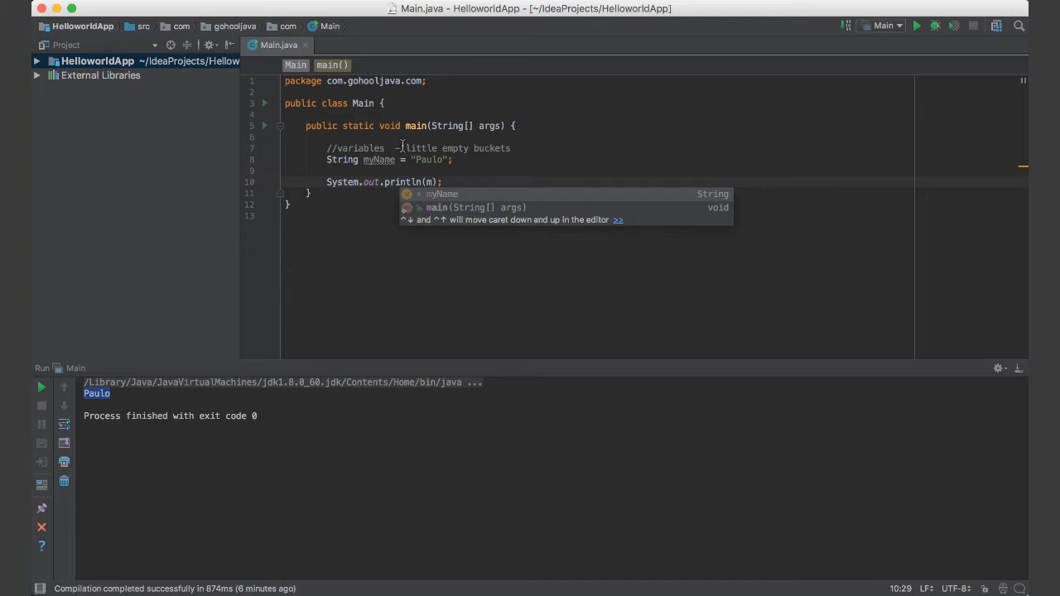
mouse_move(444, 199)
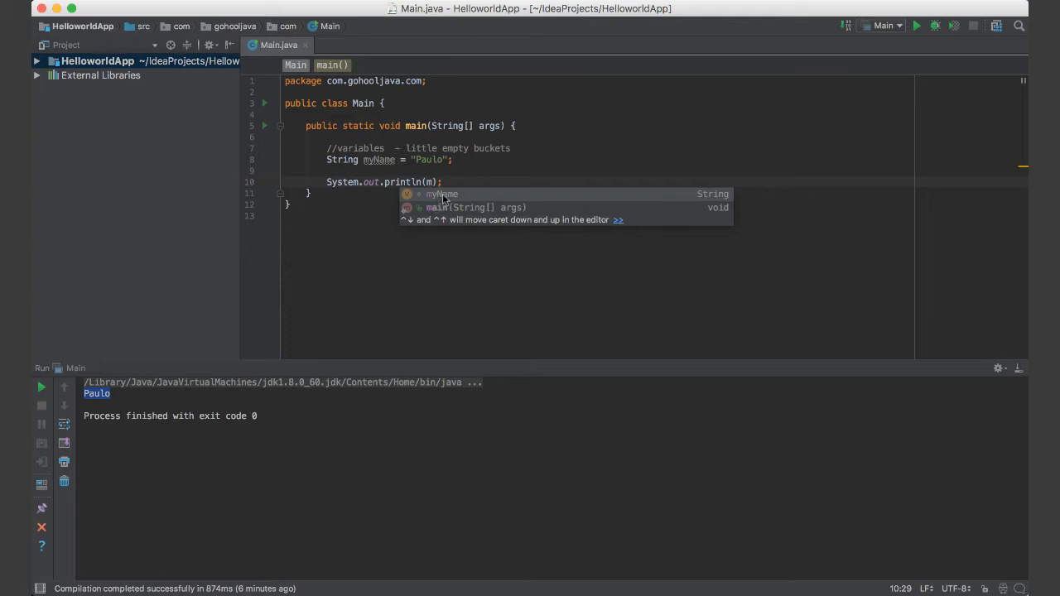
mouse_move(455, 196)
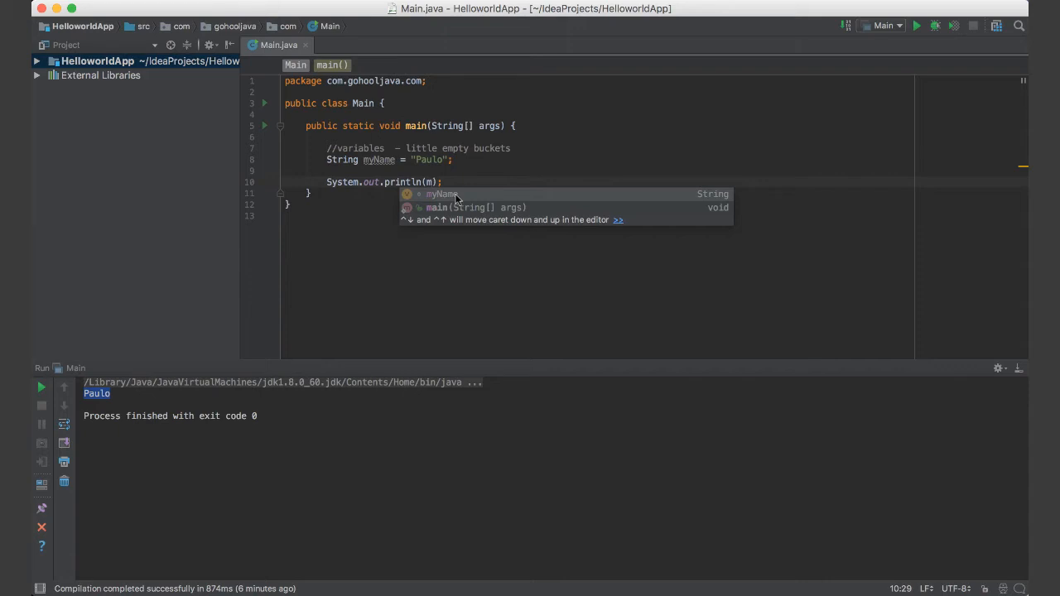
mouse_move(467, 203)
type("yName")
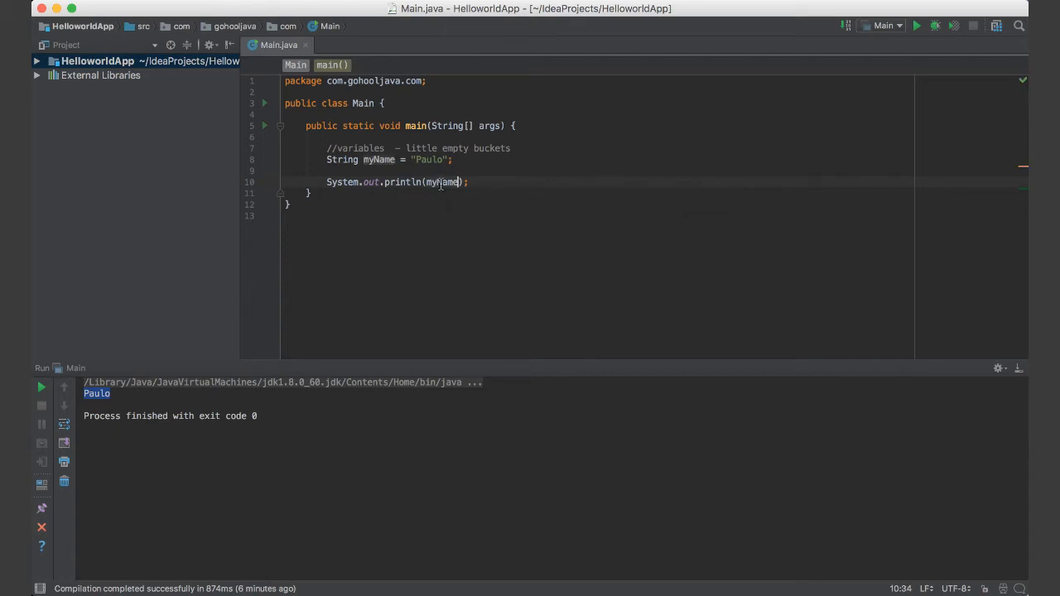
Step: Rerun Main and highlight Paulo in the Run output
left_click(470, 183)
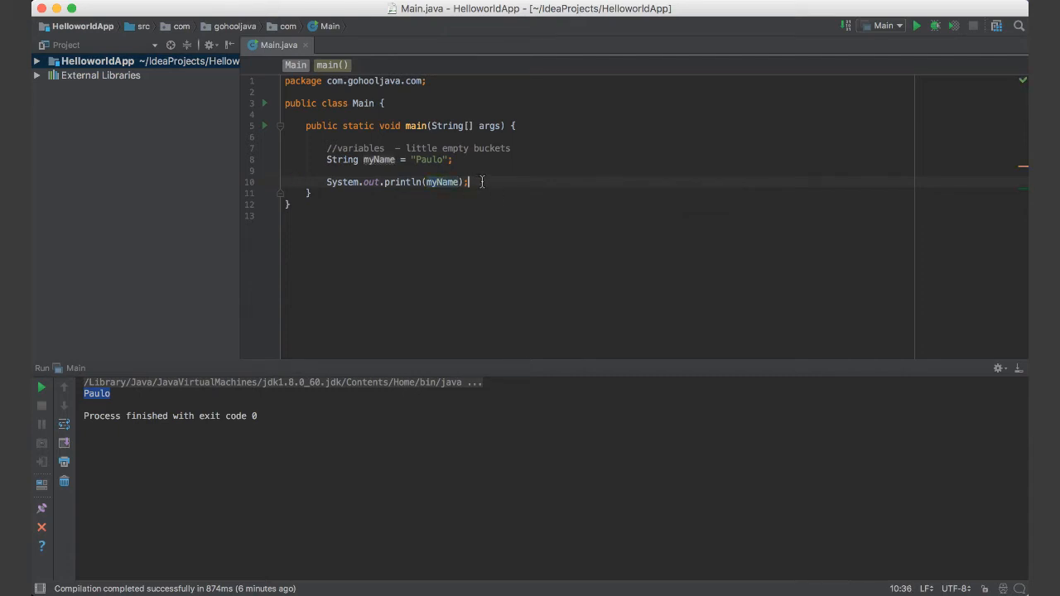
double_click(342, 182)
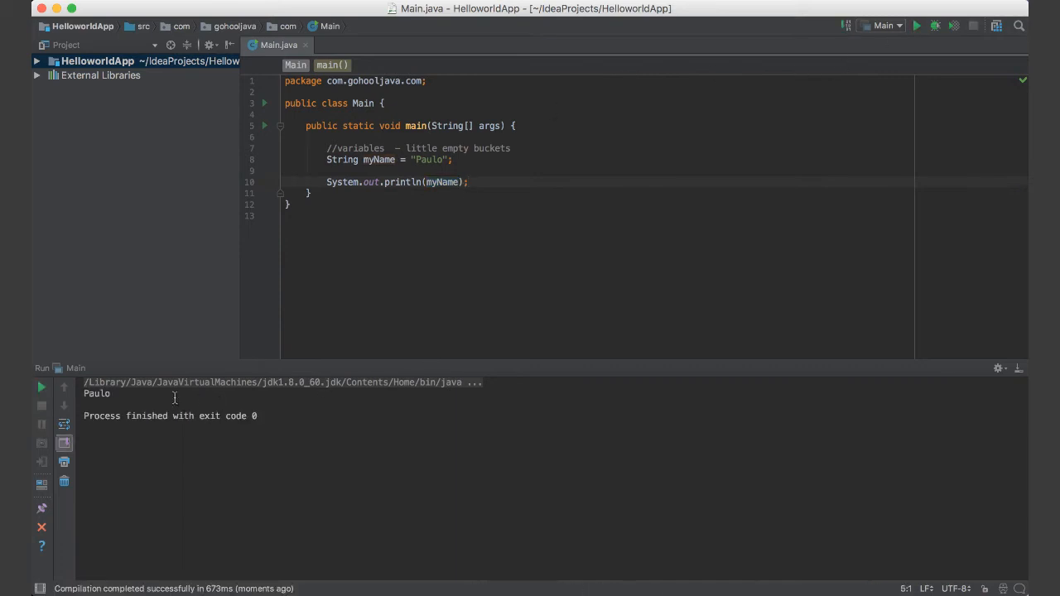
double_click(96, 394)
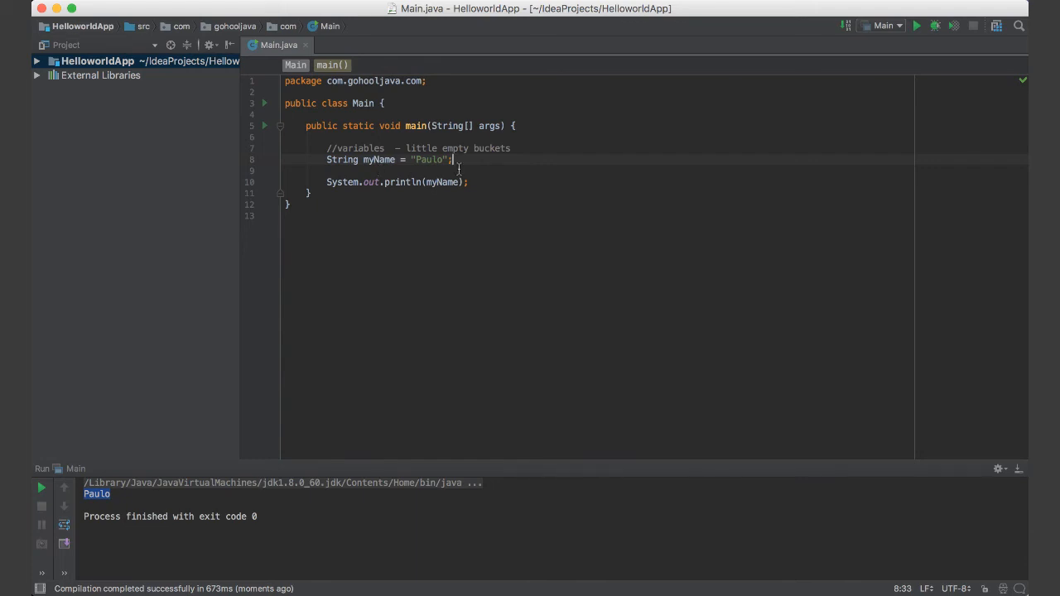
double_click(341, 159)
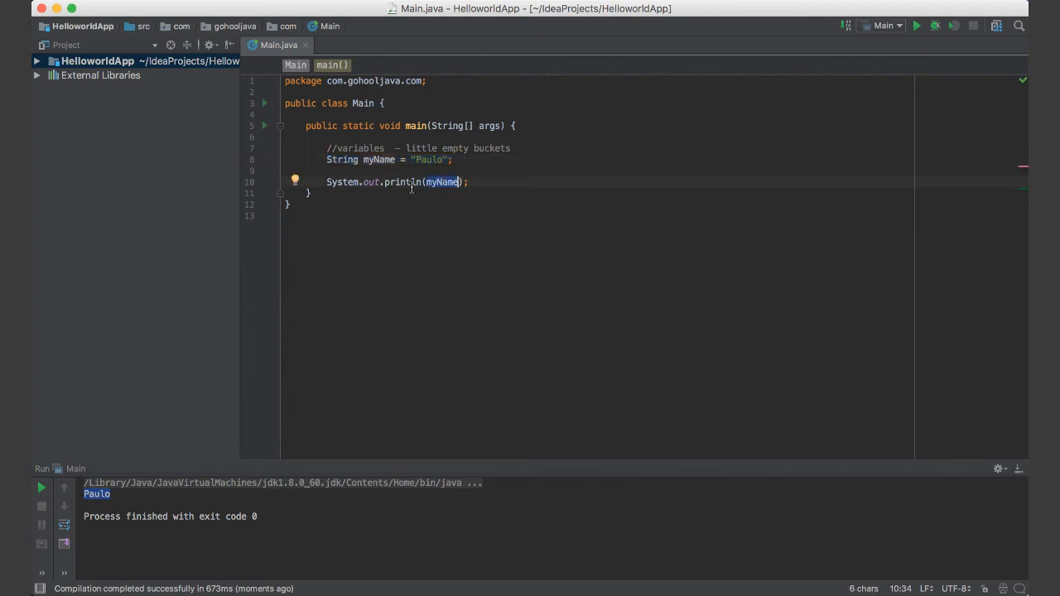
left_click(467, 182)
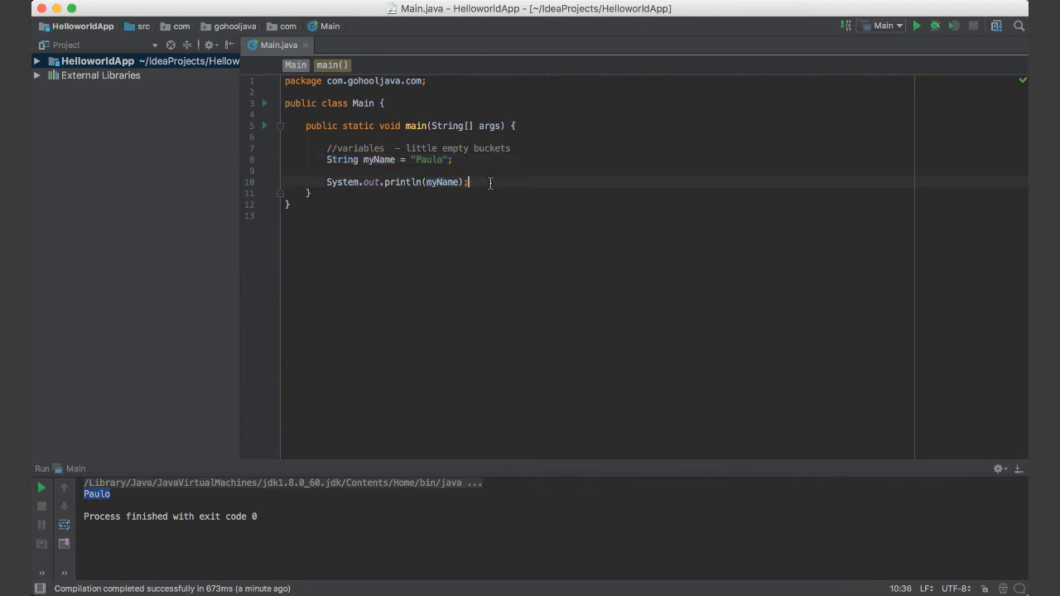